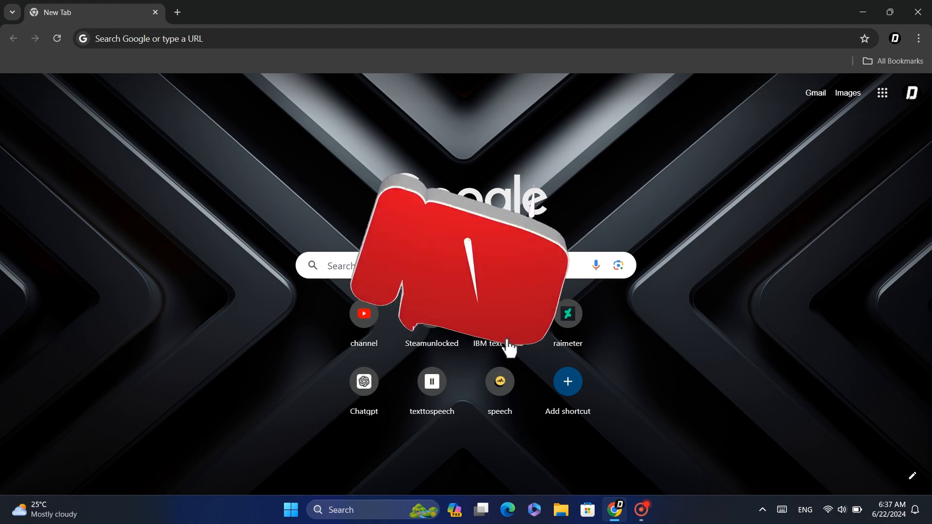
- Search Google for 'adsense' by typing 'ads' and picking the suggestion
type("ads")
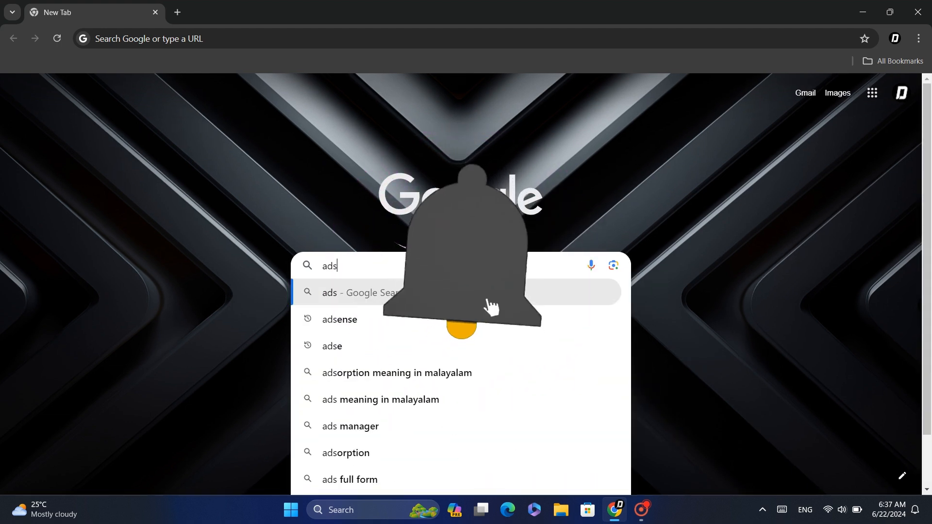
left_click(339, 319)
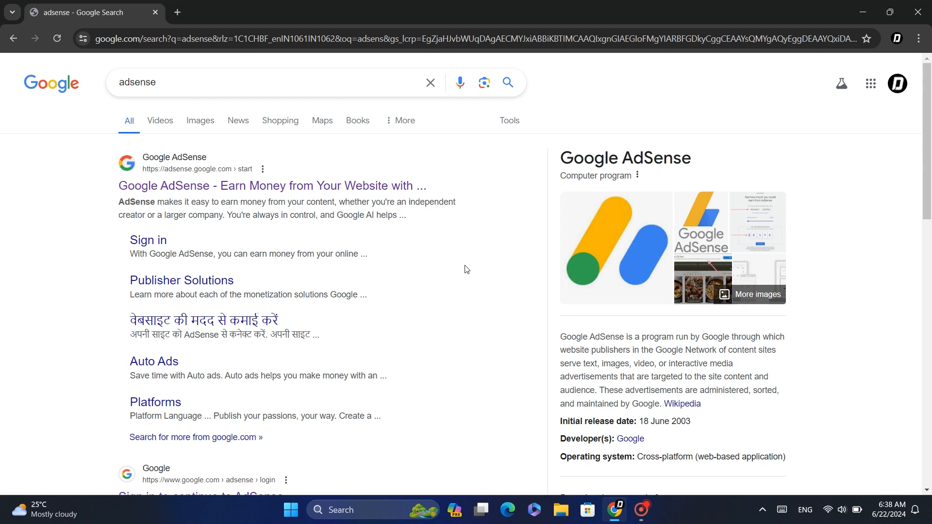
mouse_move(228, 185)
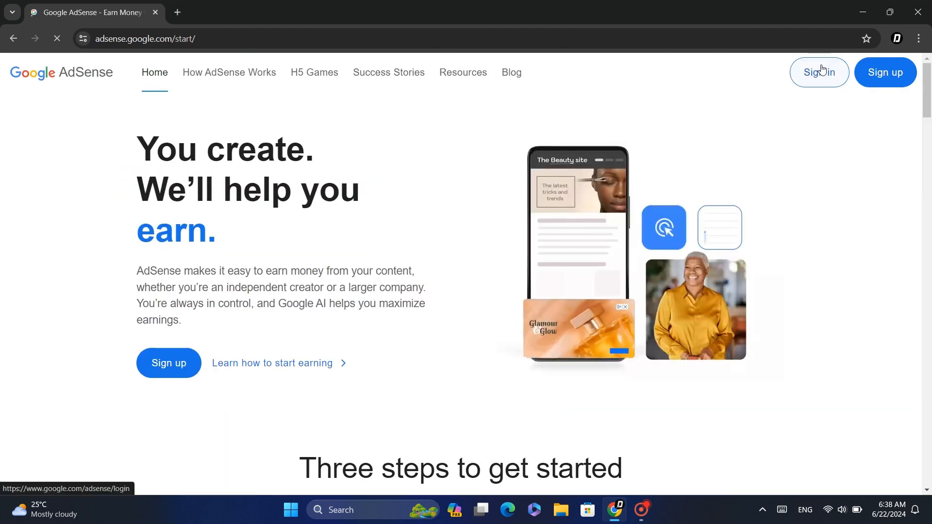
- Sign in to AdSense and go to the flagged India payments account
left_click(818, 72)
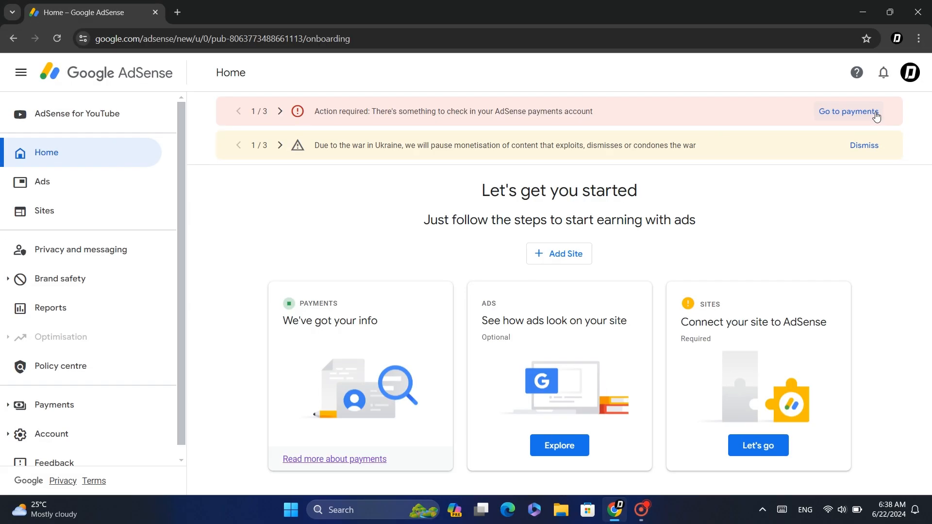
left_click(847, 111)
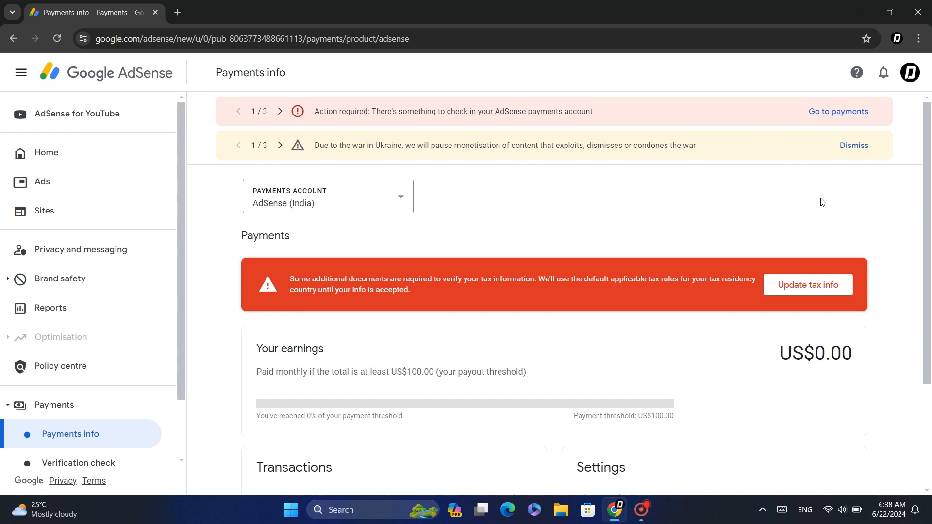
mouse_move(795, 295)
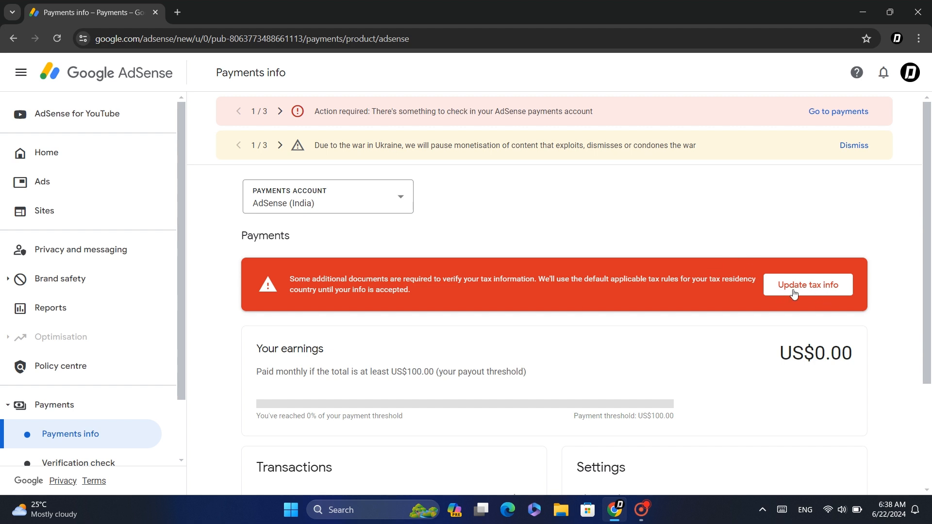
- Open Manage tax info and review the India, Singapore and United States records
left_click(807, 285)
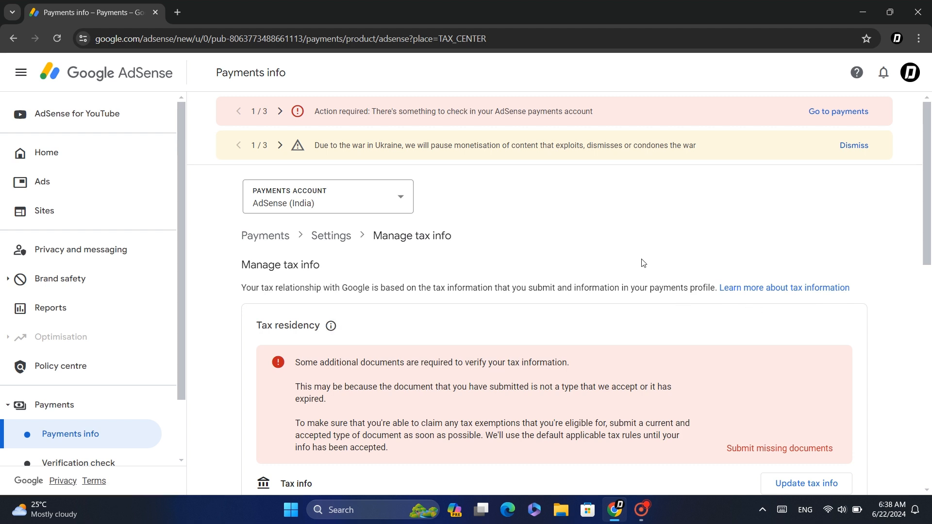
scroll("down", 3)
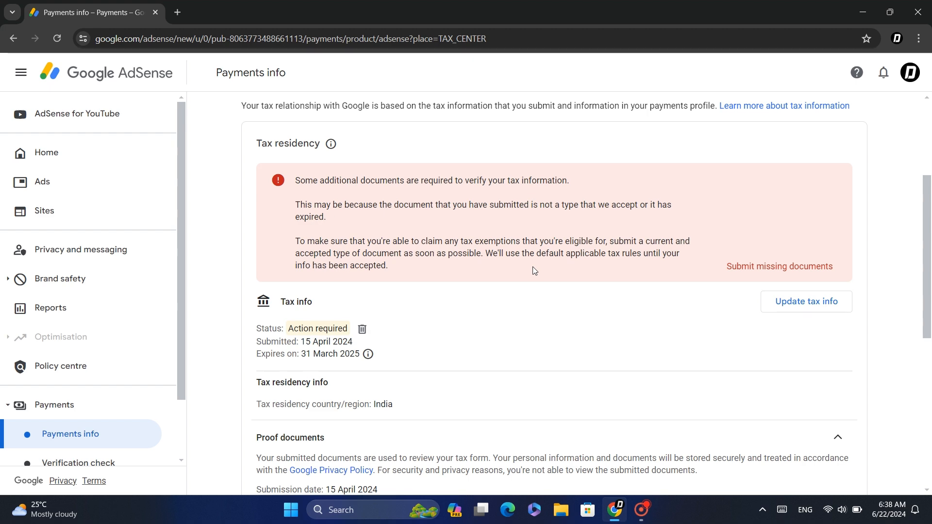
scroll("up", 3)
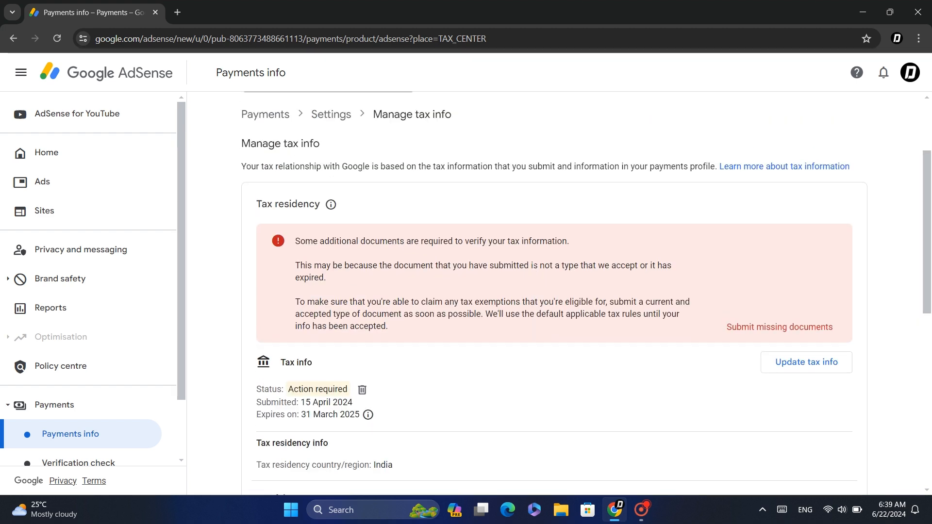
scroll("down", 3)
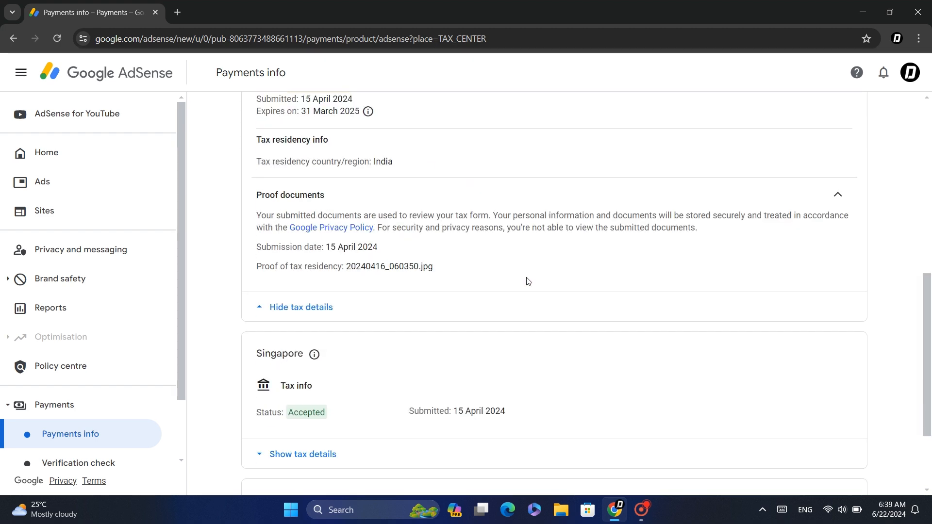
scroll("down", 3)
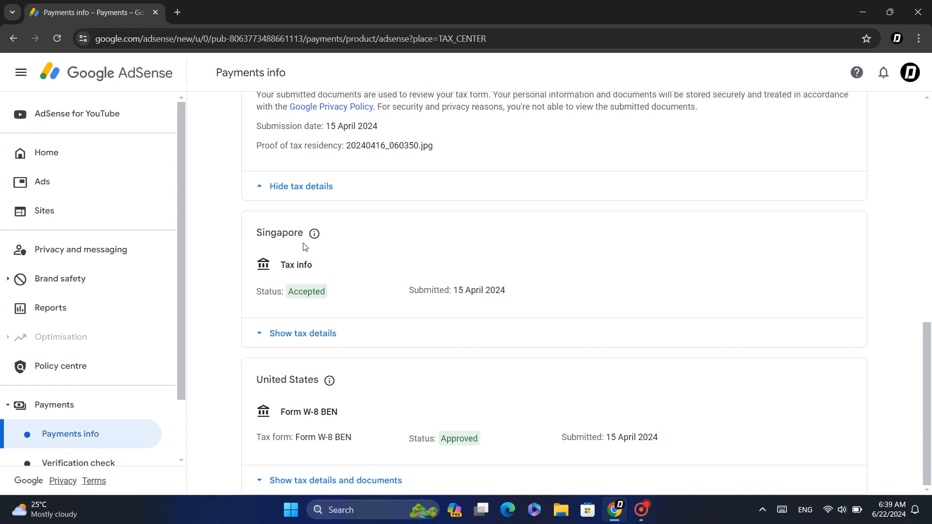
- Expand Singapore tax details and begin a new form replacing the accepted one
left_click(303, 333)
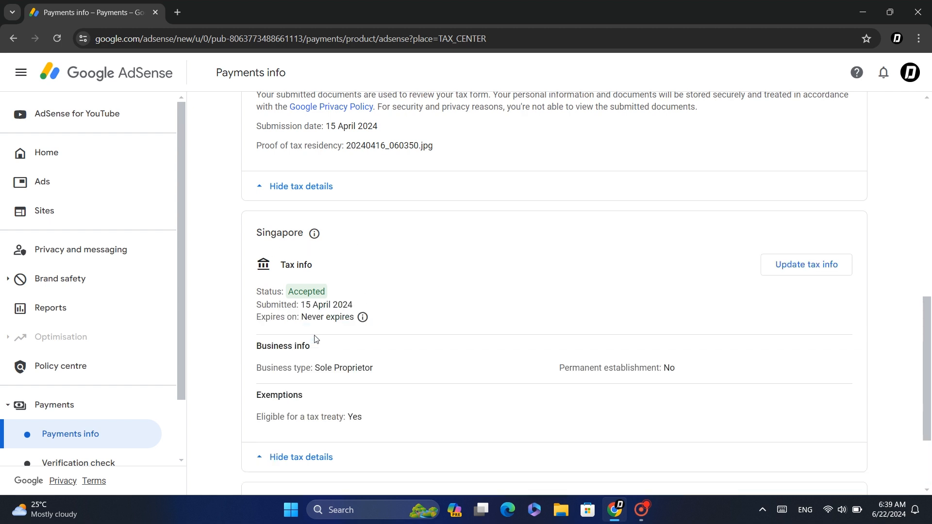
scroll("down", 3)
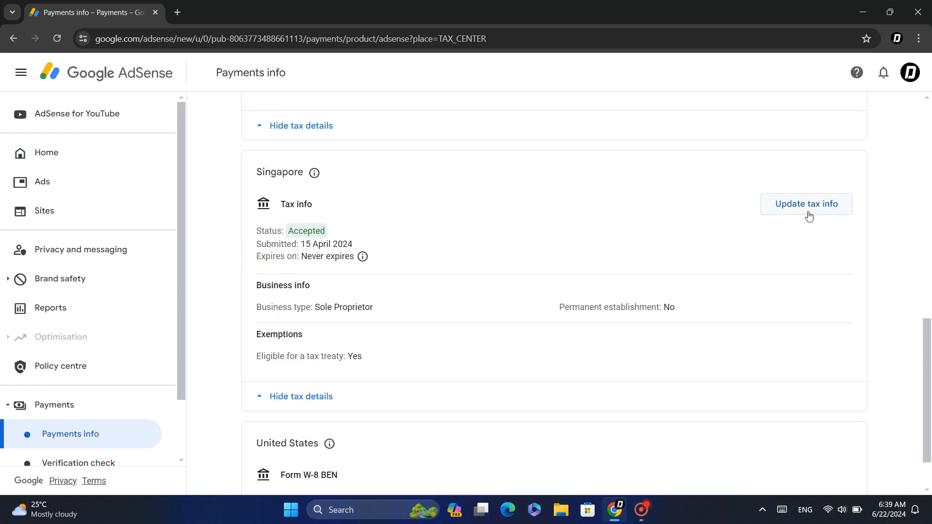
left_click(806, 203)
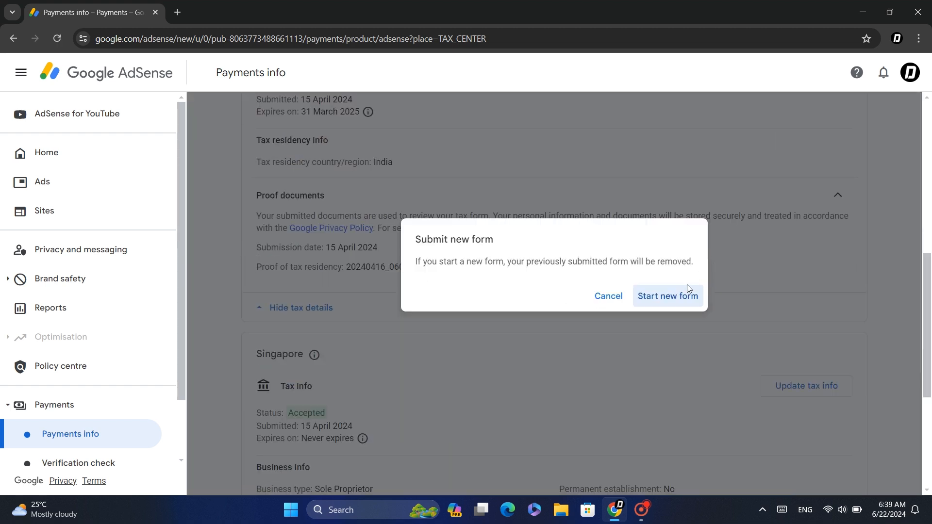
left_click(667, 296)
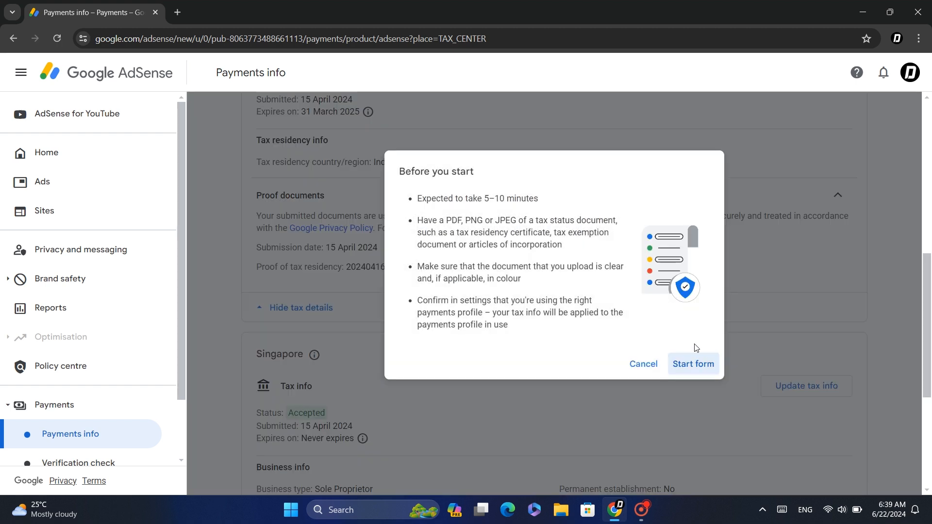
left_click(692, 363)
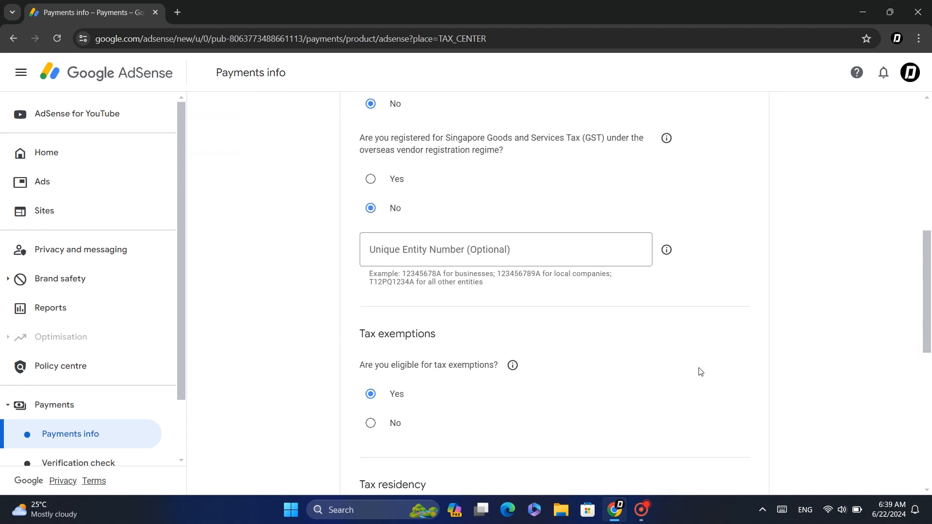
- Answer No to both Singapore tax exemption questions and submit the form
scroll("up", 3)
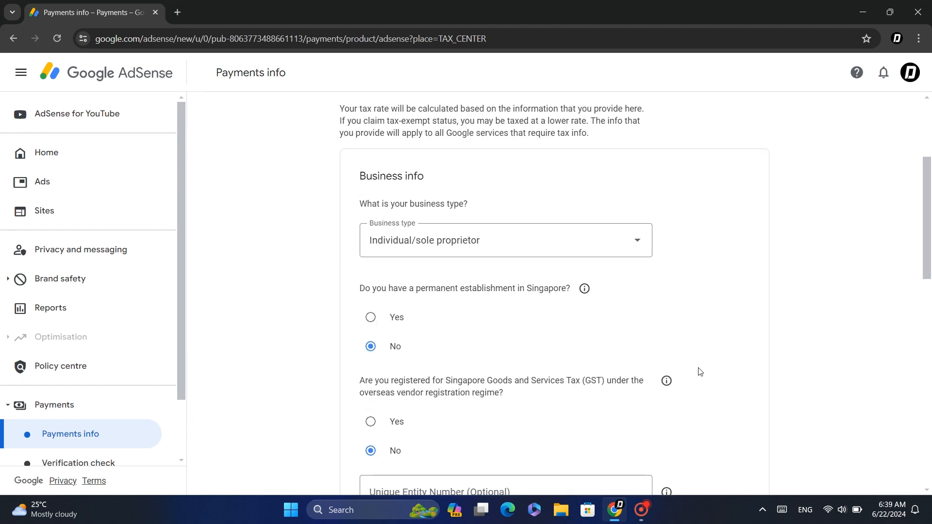
scroll("down", 3)
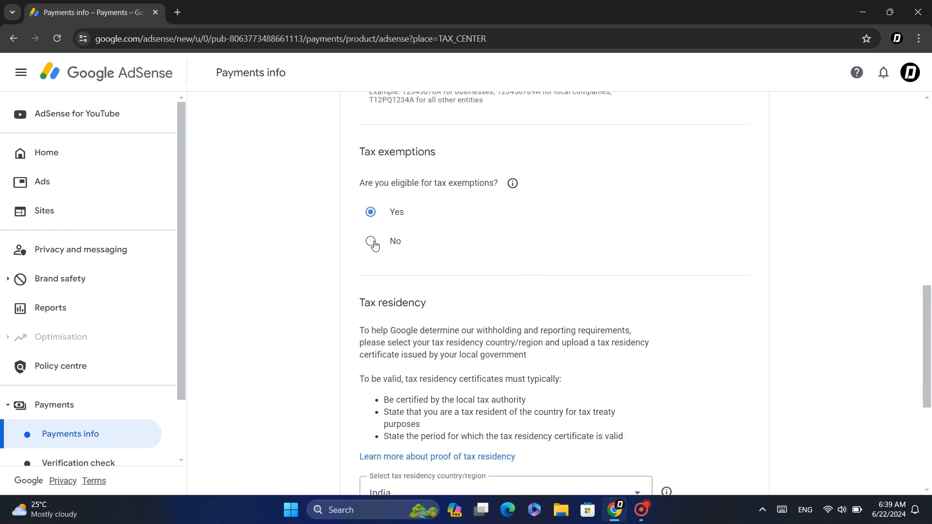
left_click(370, 241)
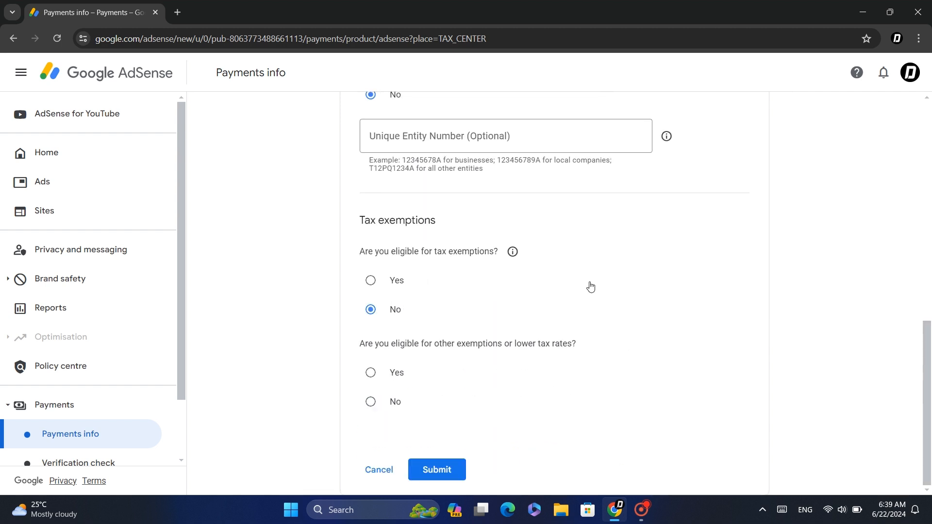
mouse_move(351, 338)
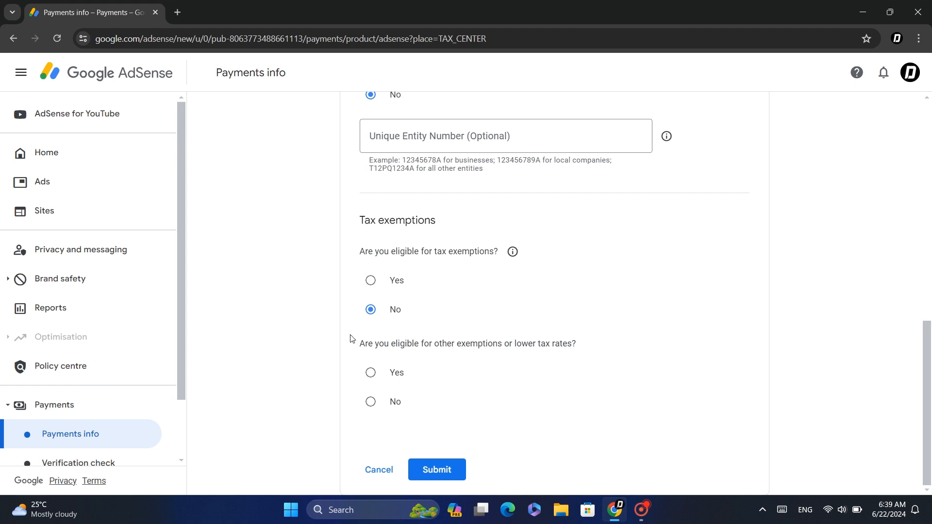
left_click(370, 401)
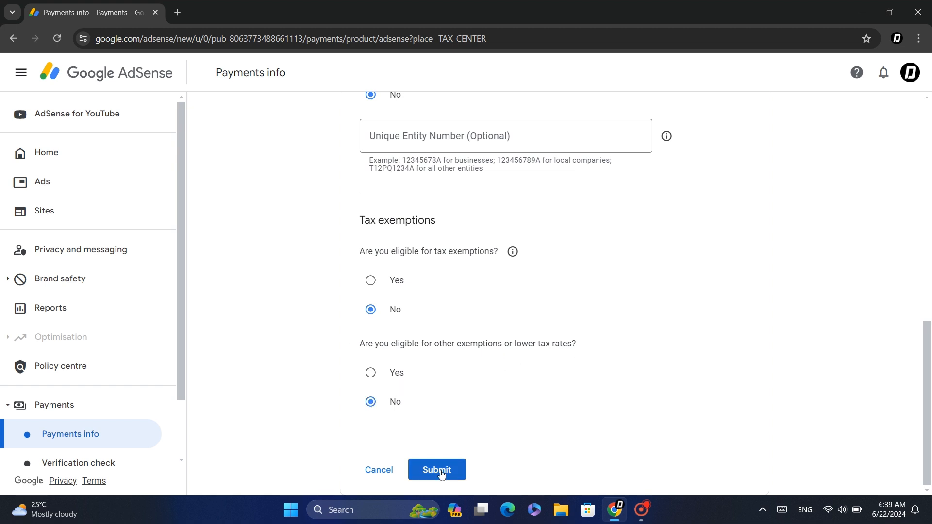
scroll("up", 3)
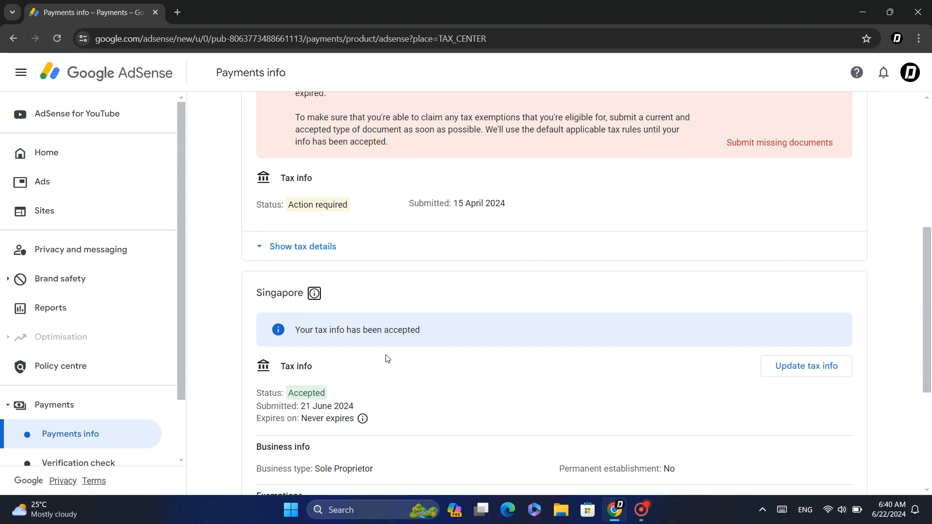
- Expand the India tax details and choose to delete that tax form
scroll("up", 3)
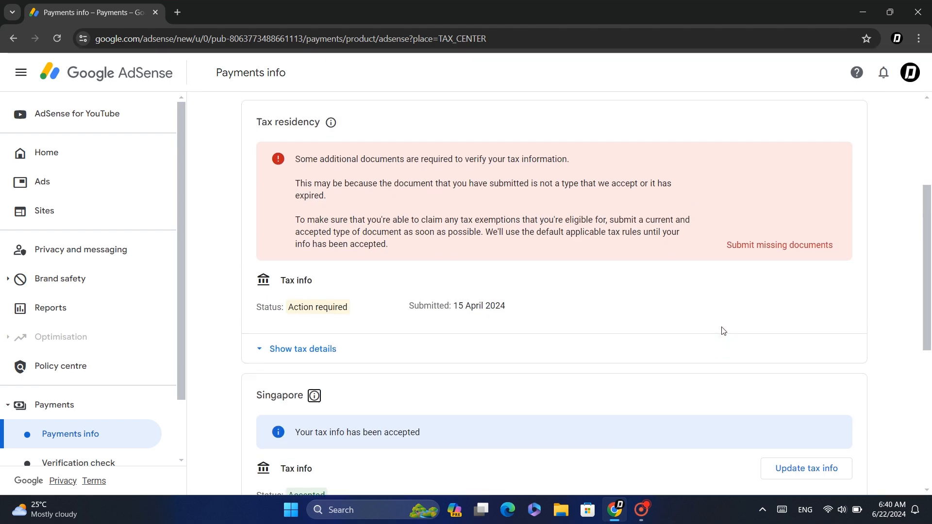
left_click(302, 348)
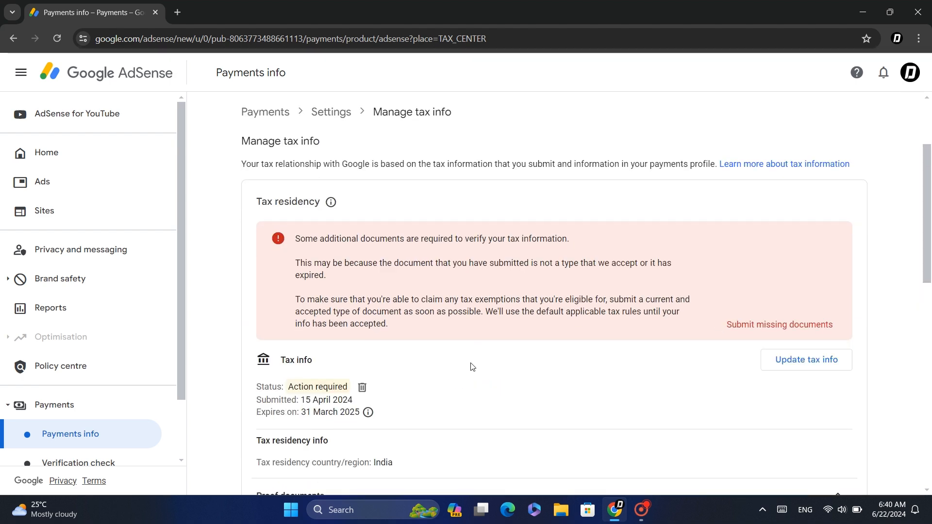
left_click(361, 389)
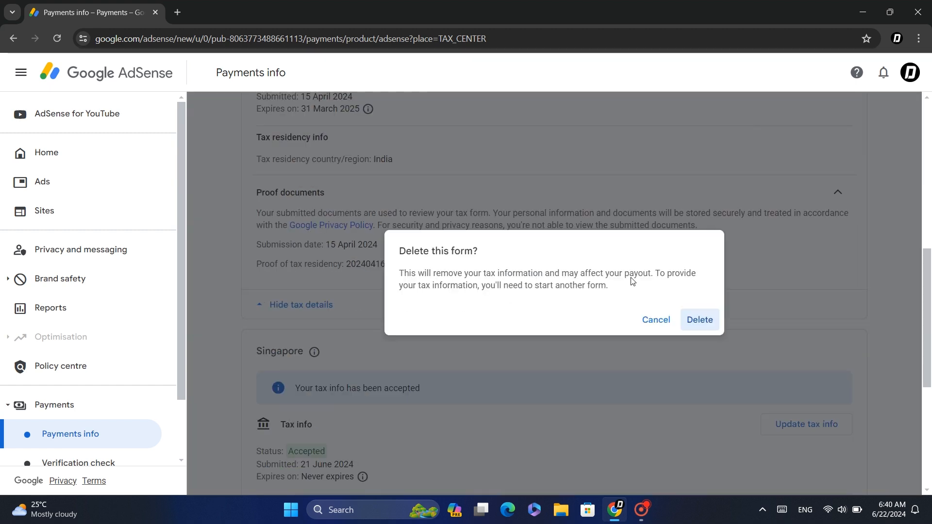